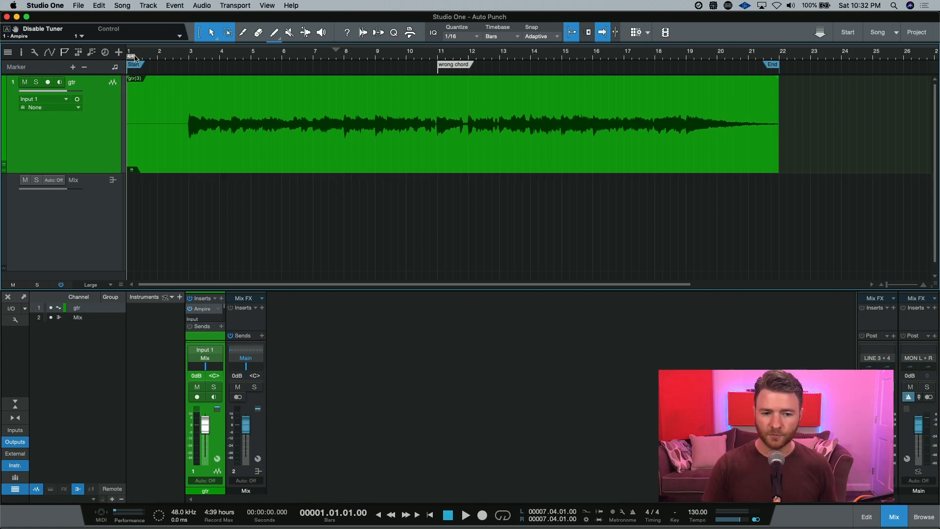
pyautogui.moveTo(192, 57)
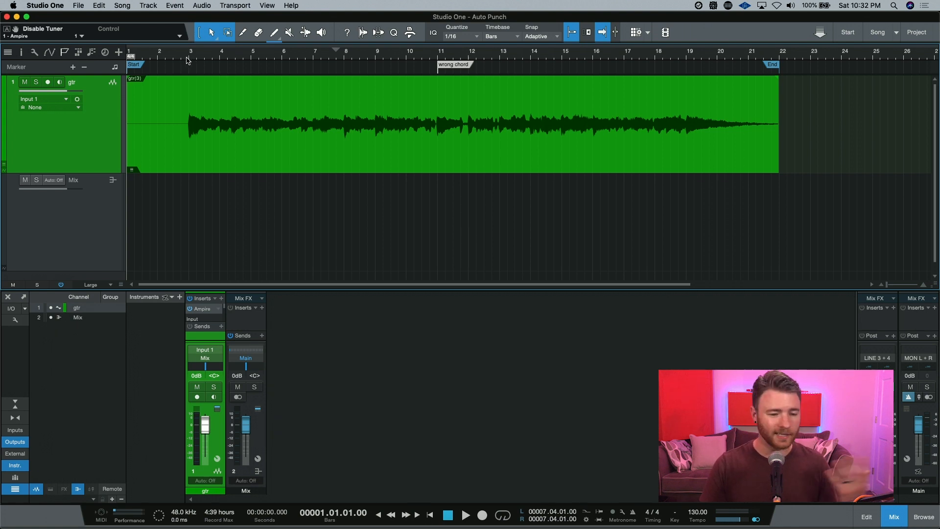
pyautogui.moveTo(178, 67)
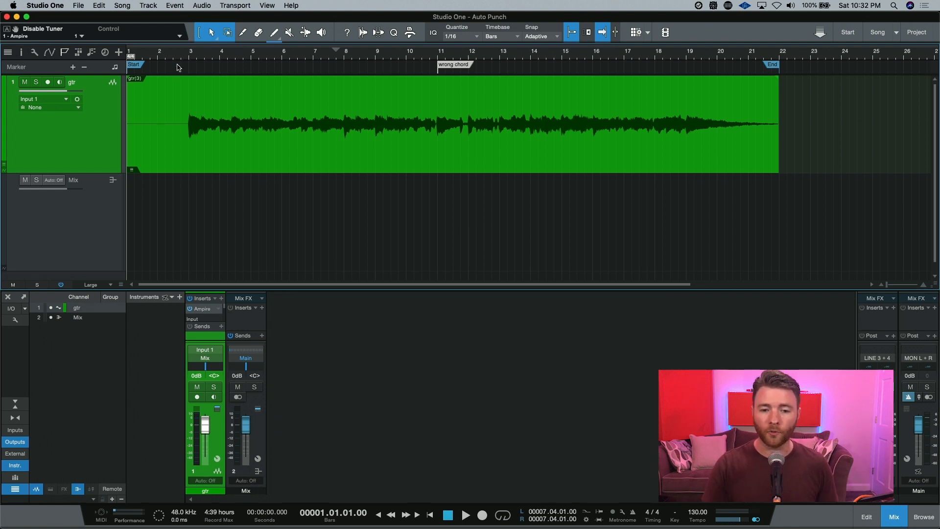
pyautogui.moveTo(241, 73)
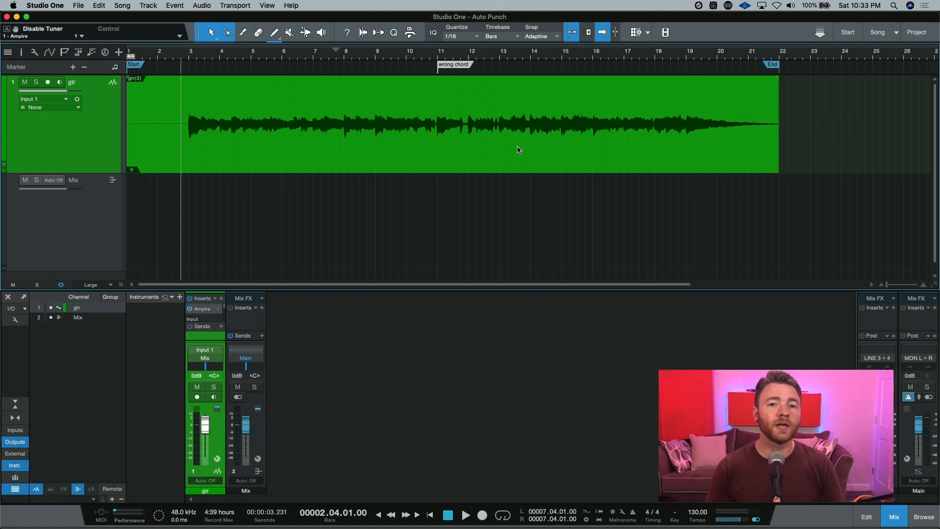
# Enable Auto Punch in the Transport bar for punch-in/punch-out recording
pyautogui.click(529, 177)
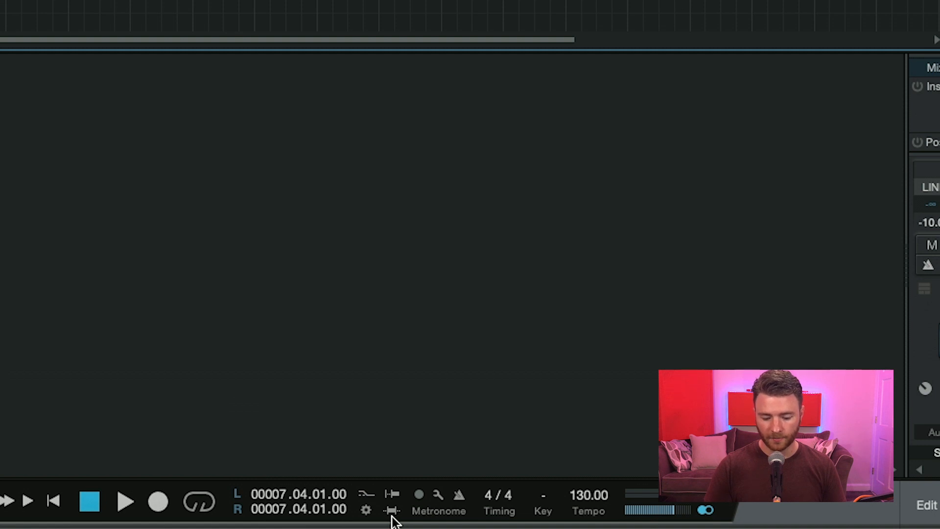
pyautogui.moveTo(405, 368)
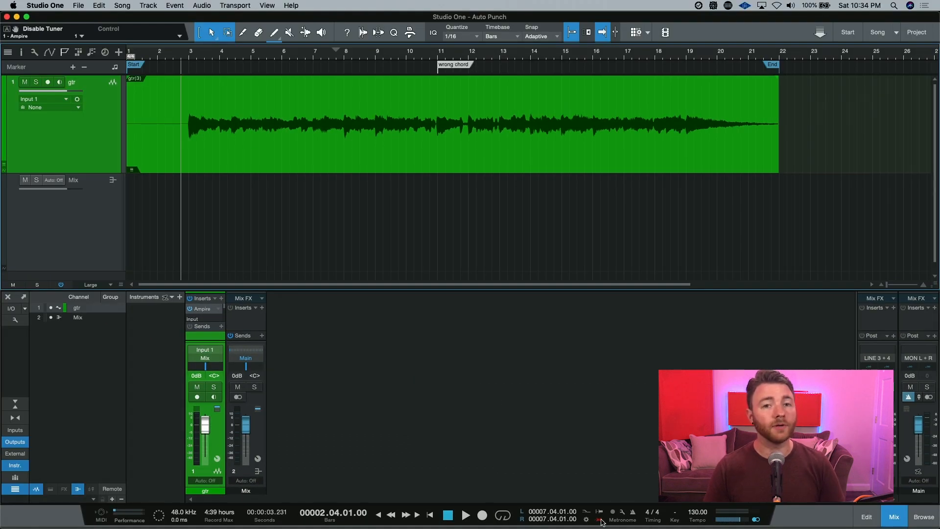
pyautogui.moveTo(594, 401)
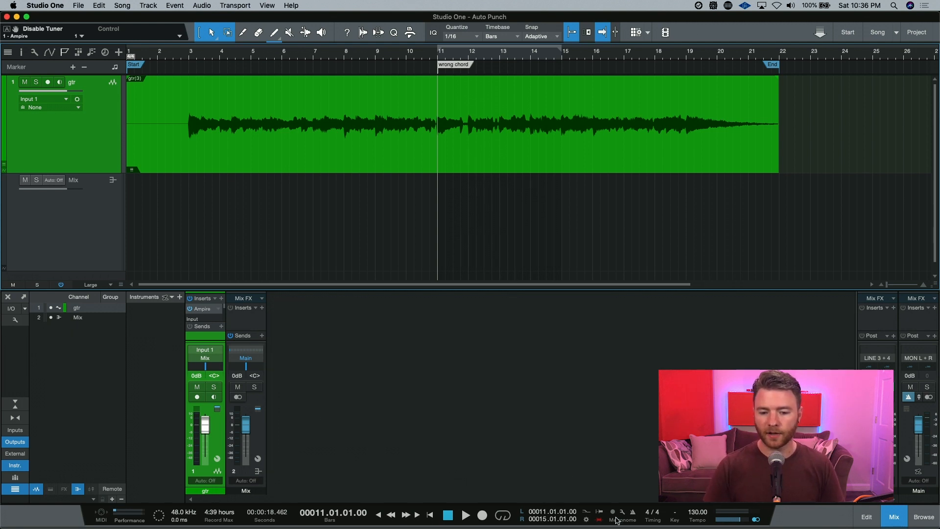
pyautogui.moveTo(616, 498)
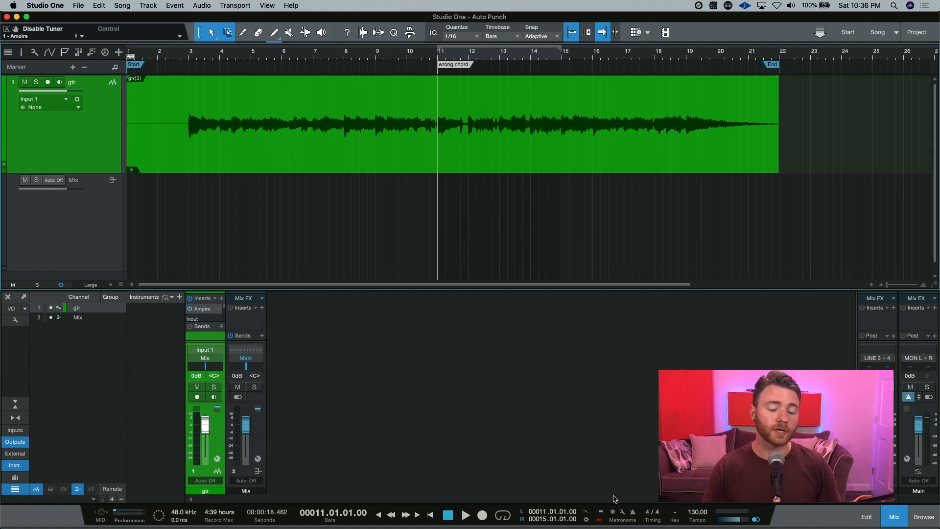
pyautogui.moveTo(626, 462)
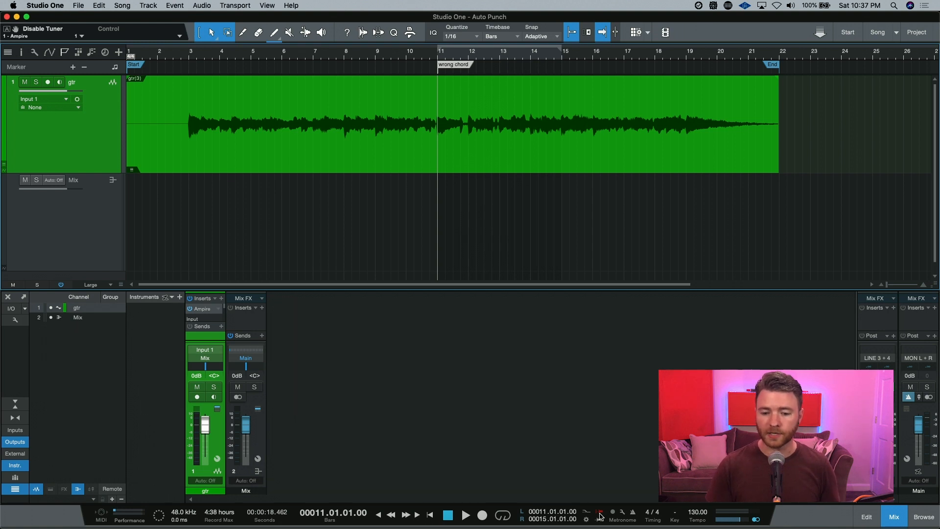
pyautogui.moveTo(573, 430)
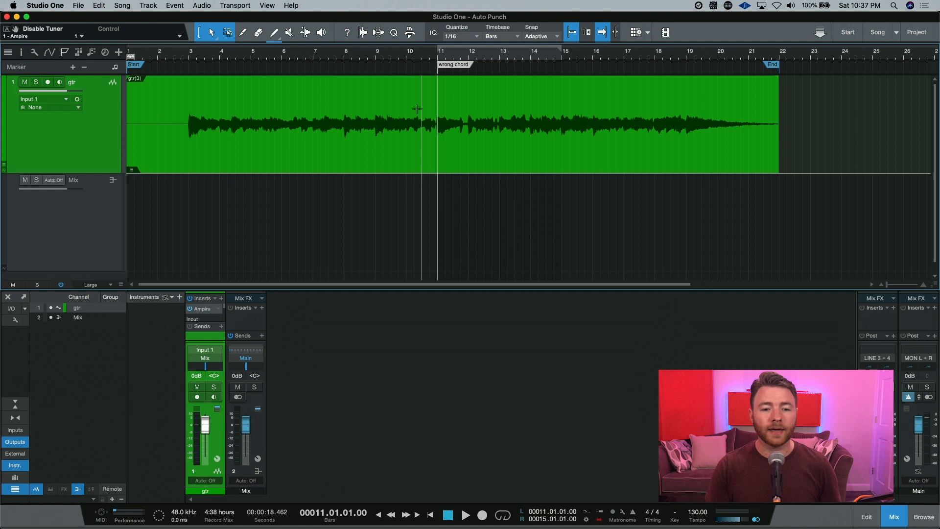
# Place the playhead at bar 9 in the ruler, two bars before the punch-in
pyautogui.click(376, 57)
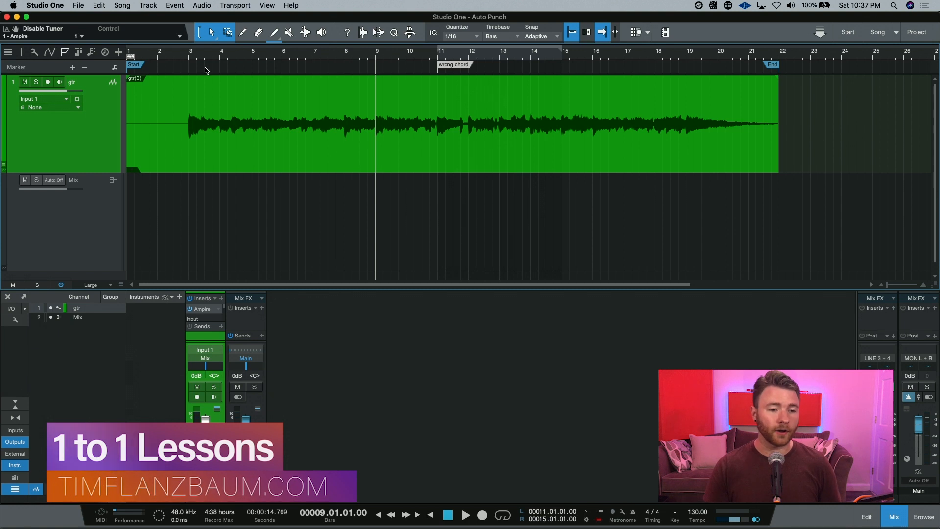
# Arm the guitar track so the bars 11–15 punch records a new take
pyautogui.click(47, 82)
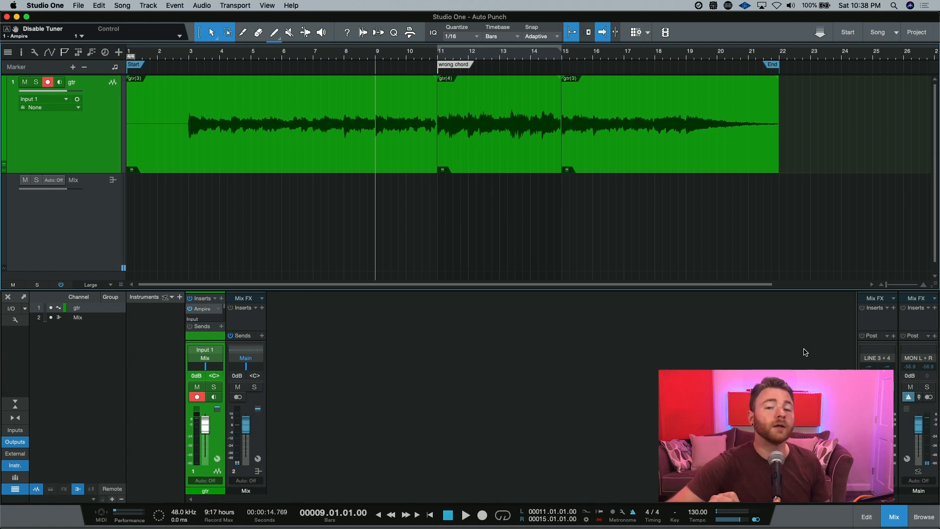
# Select the new gtr(4) event at bars 11–15 for slip-editing its audio
pyautogui.click(499, 124)
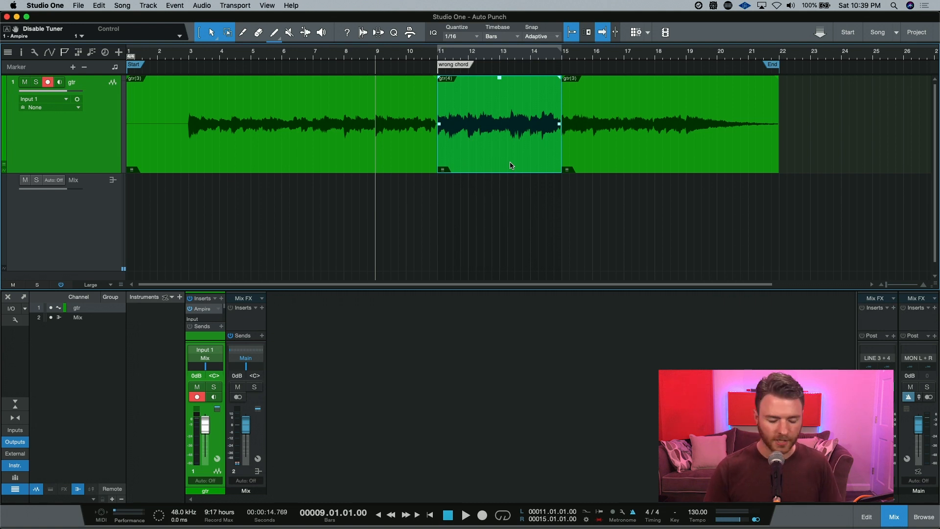
pyautogui.moveTo(500, 148)
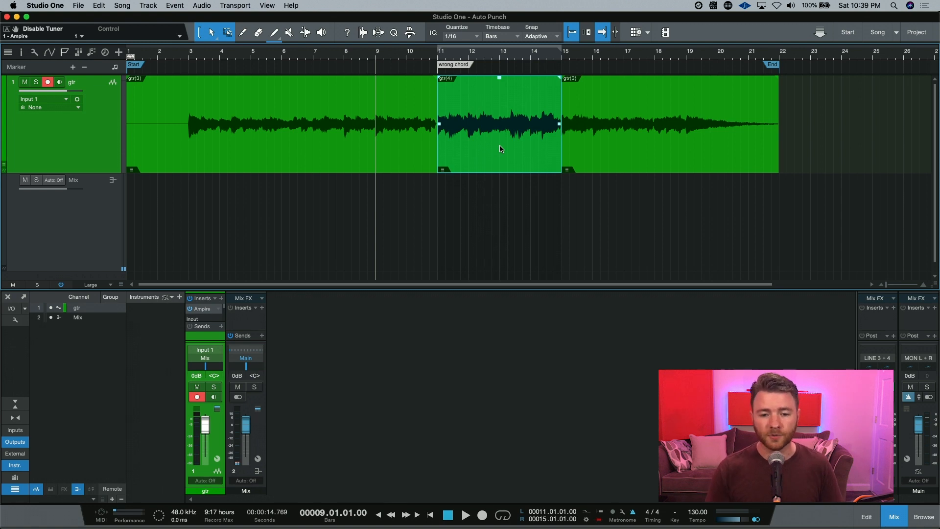
pyautogui.moveTo(511, 159)
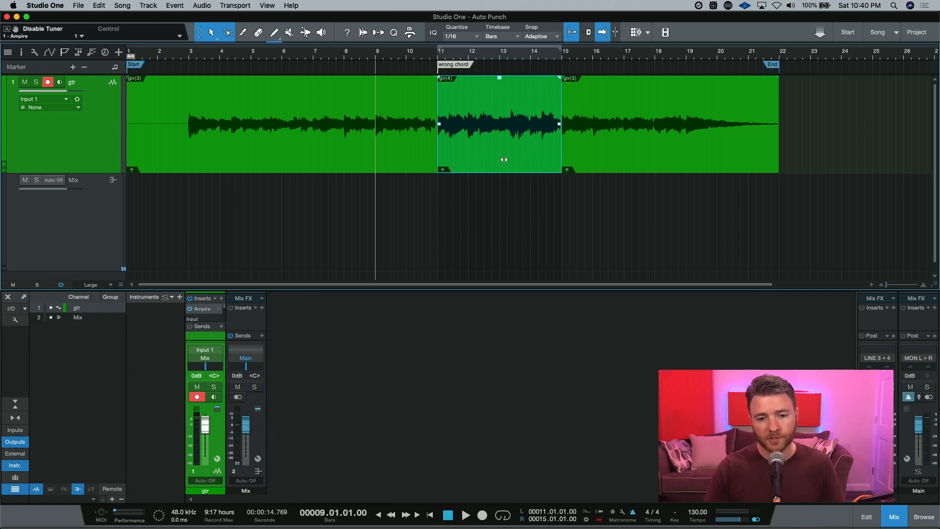
pyautogui.moveTo(503, 158)
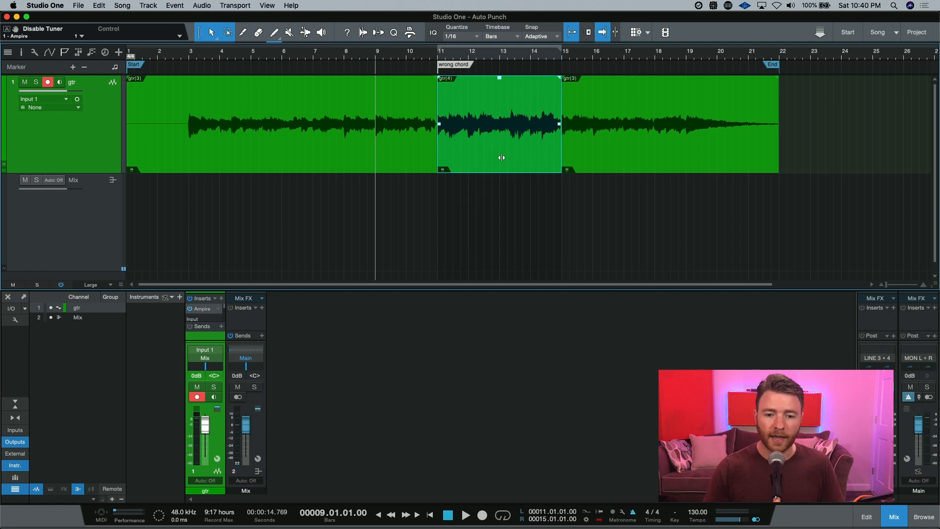
pyautogui.moveTo(483, 173)
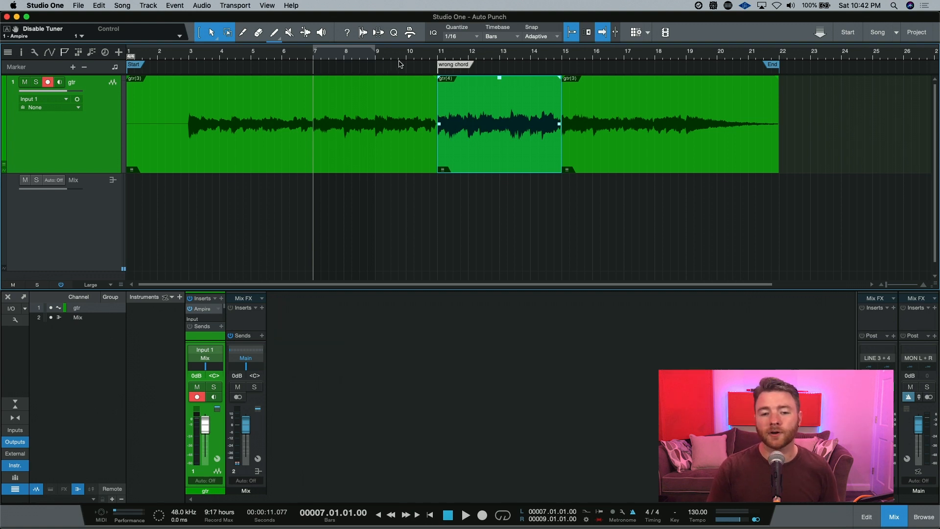
pyautogui.moveTo(412, 56)
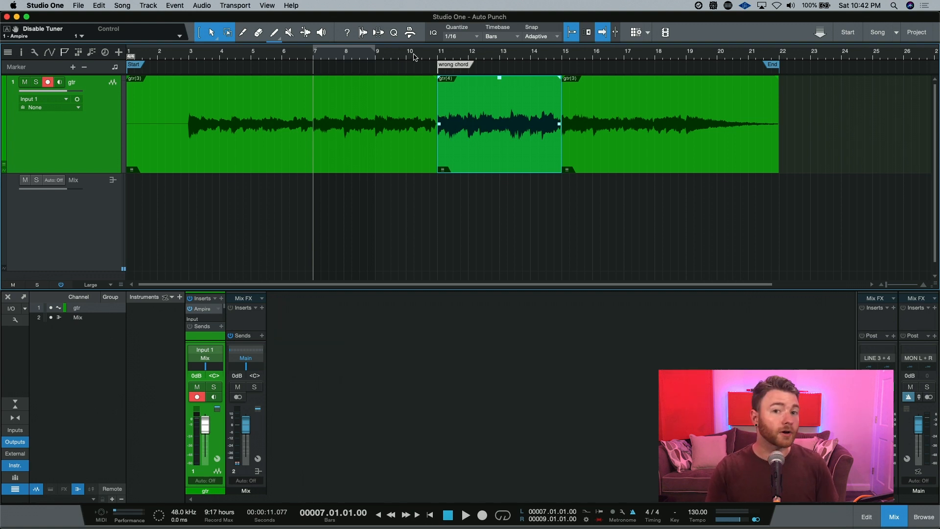